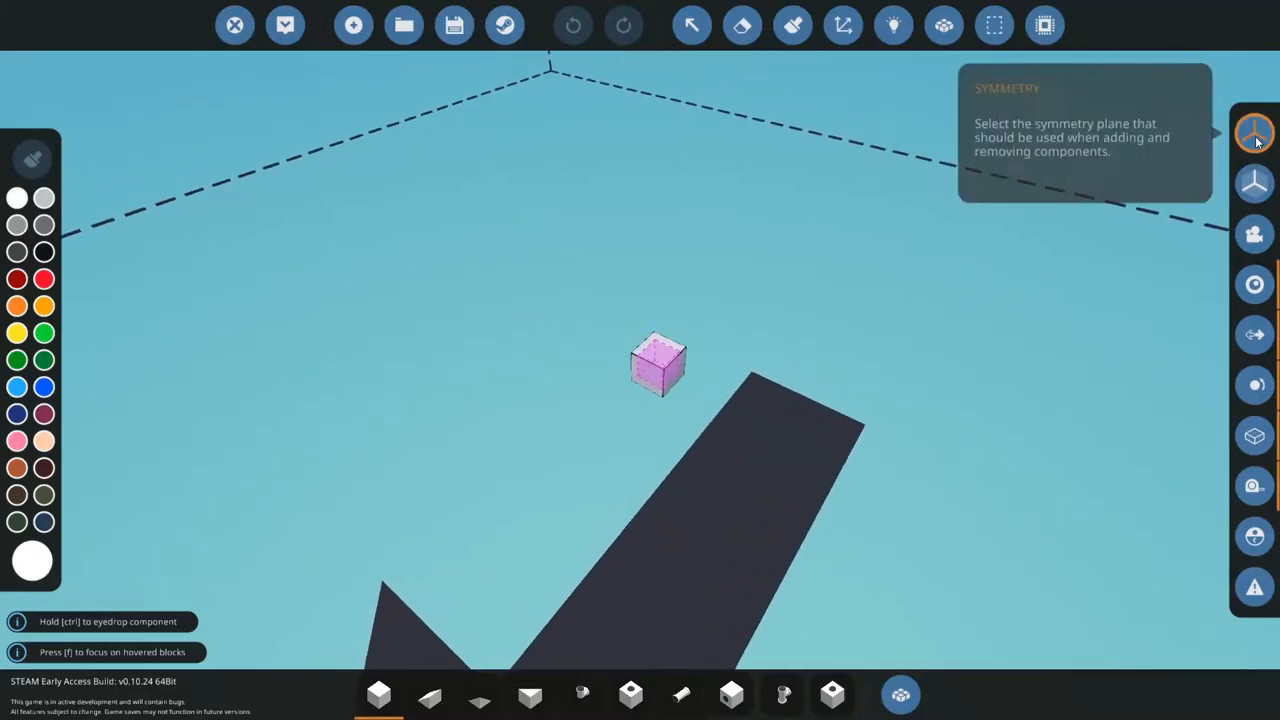
- Lay a rectangular floor of basic blocks as the helicopter base, then browse components
left_click(1256, 132)
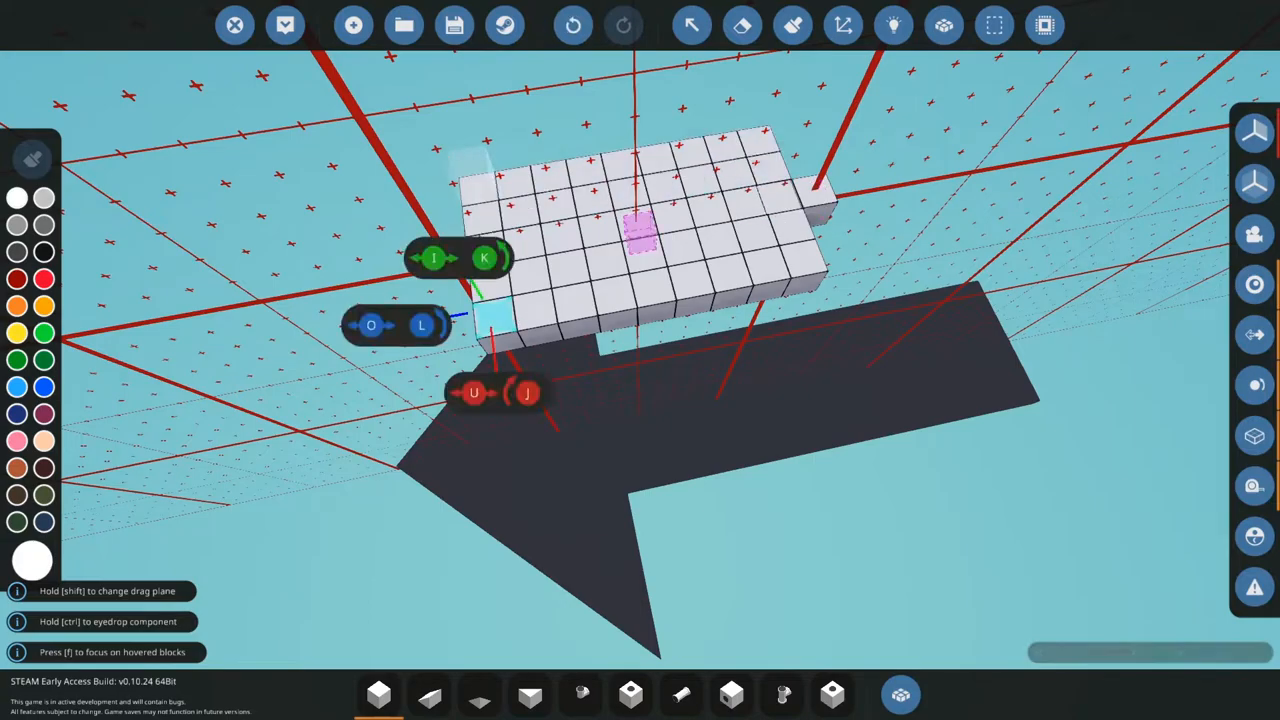
key("tab")
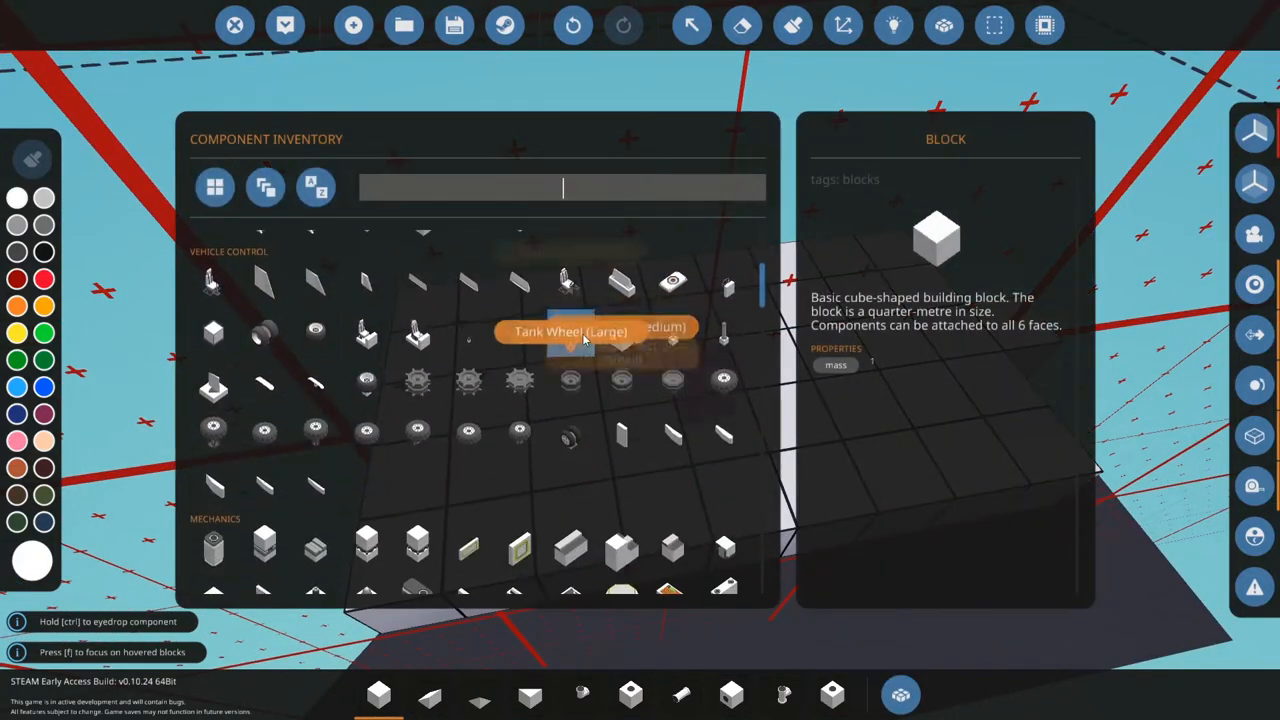
- Mount a Small Engine from Propulsion onto the block base with straight pipes rising from it
scroll("down", 3)
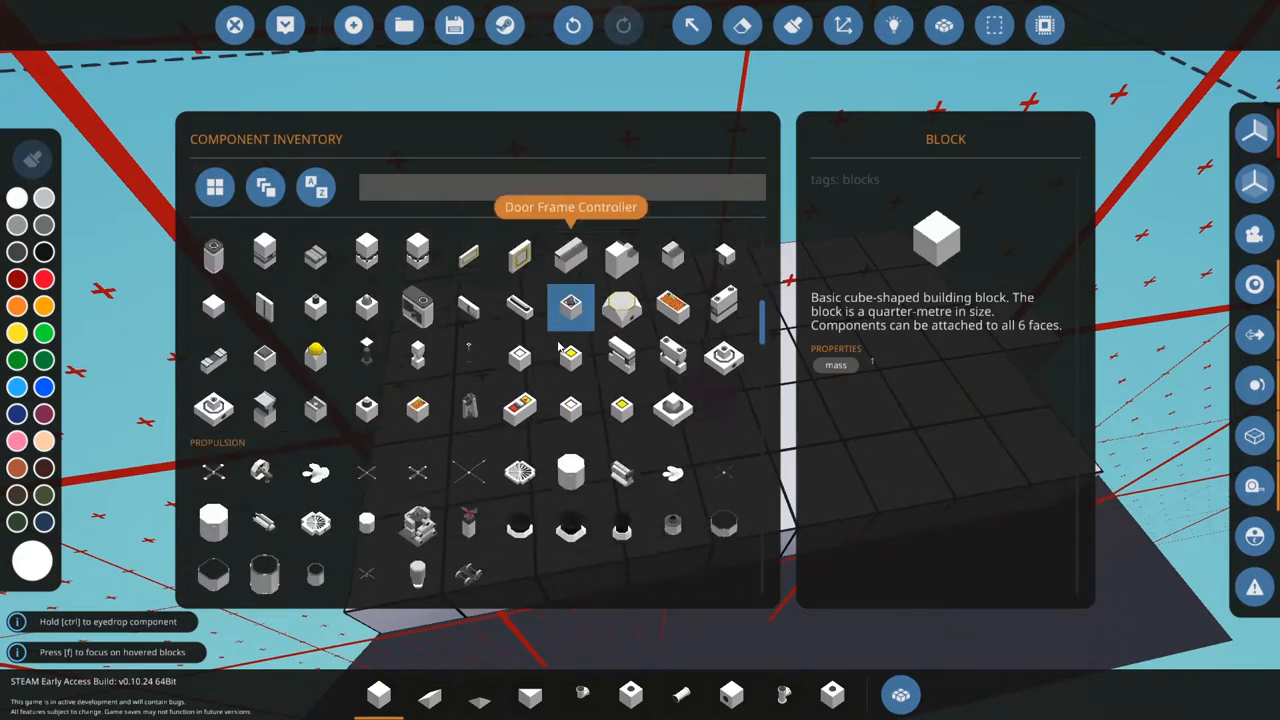
scroll("down", 3)
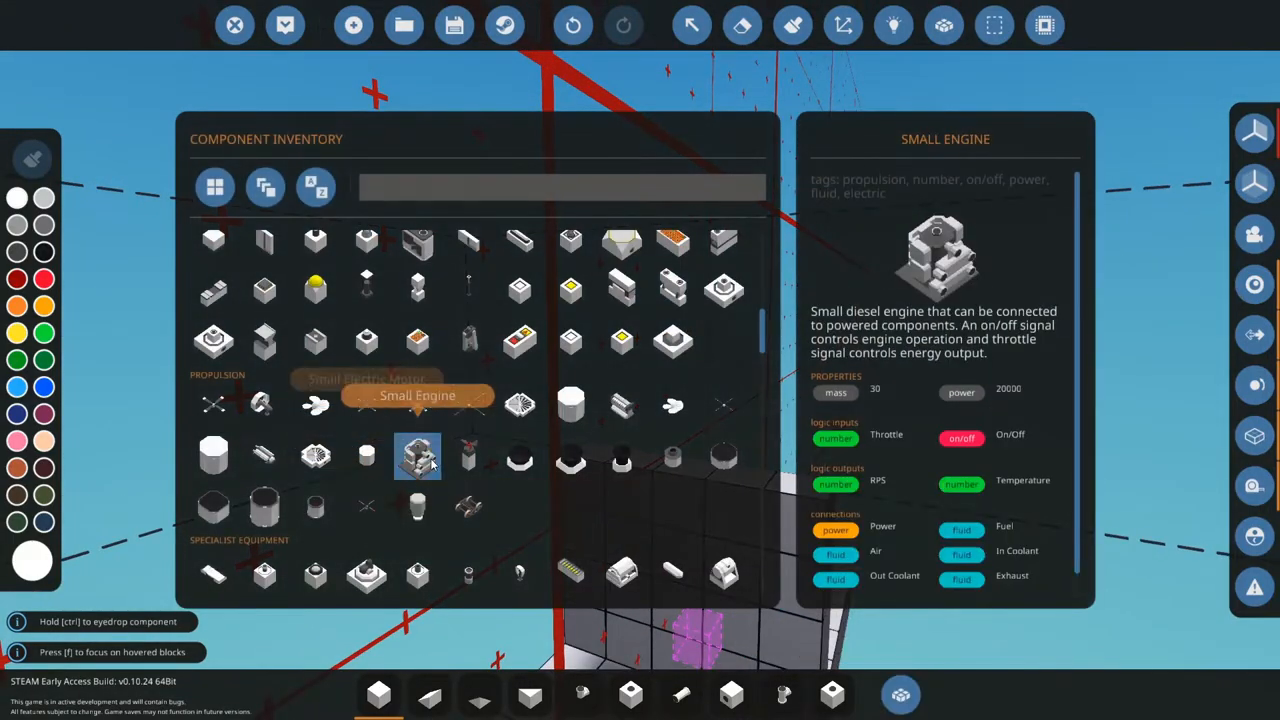
left_click(416, 456)
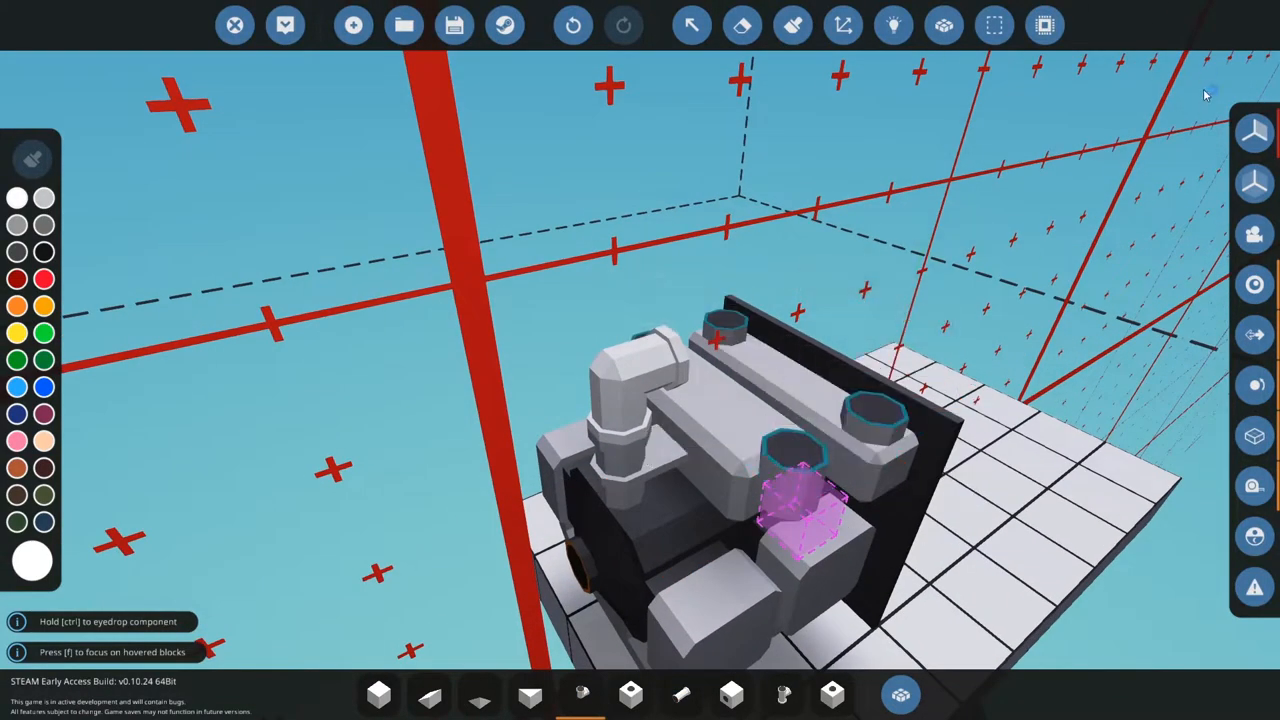
left_click(800, 510)
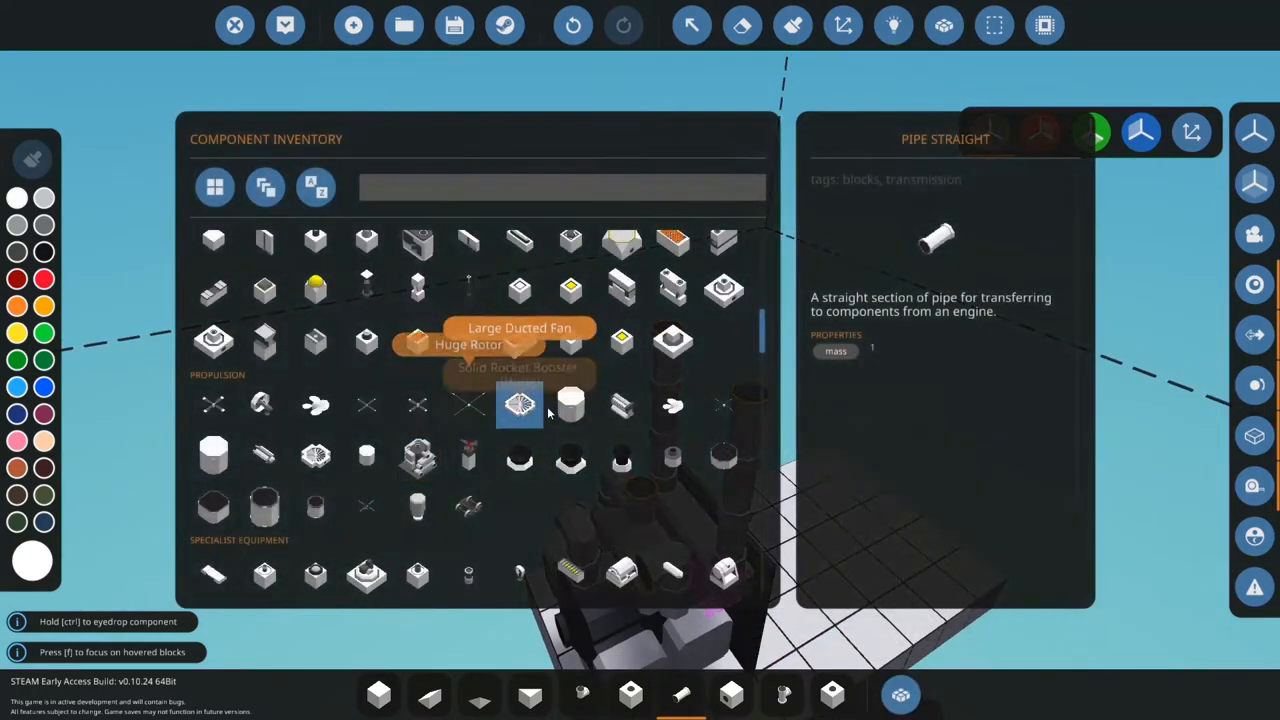
scroll("down", 3)
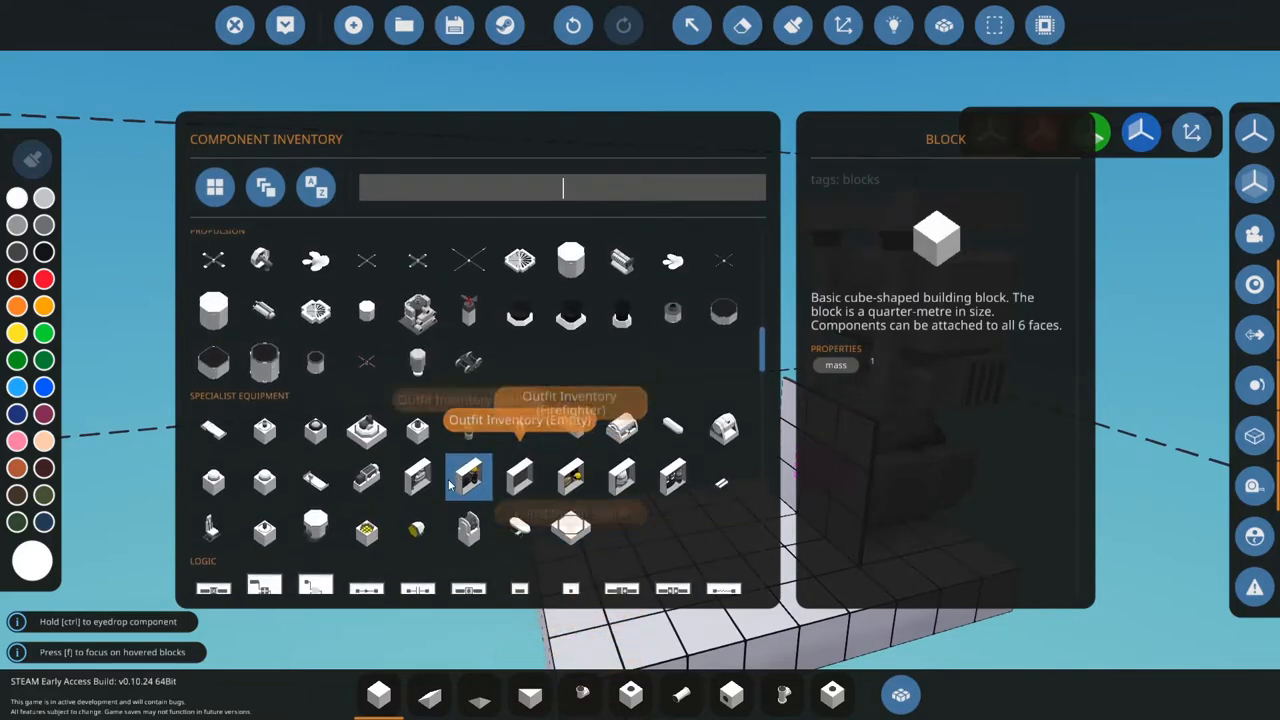
- Add a seat, controls and a tall housing above the engine from Specialist Equipment
scroll("down", 3)
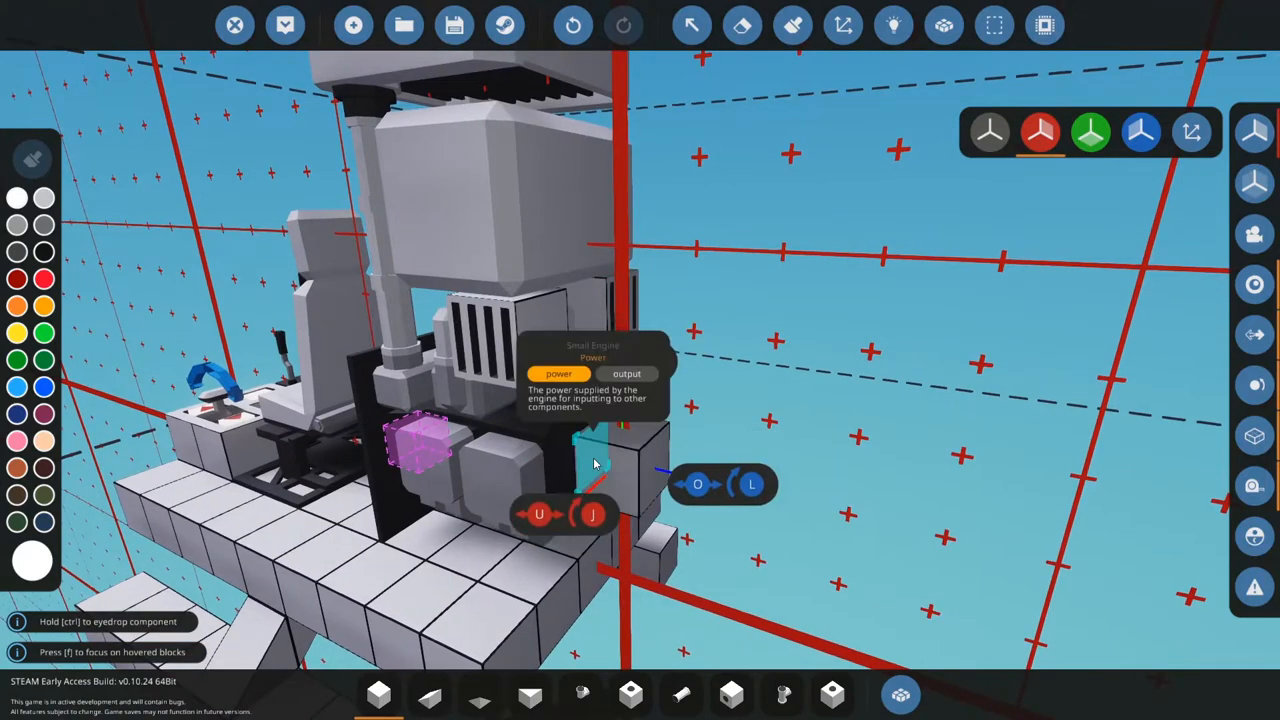
left_click(988, 132)
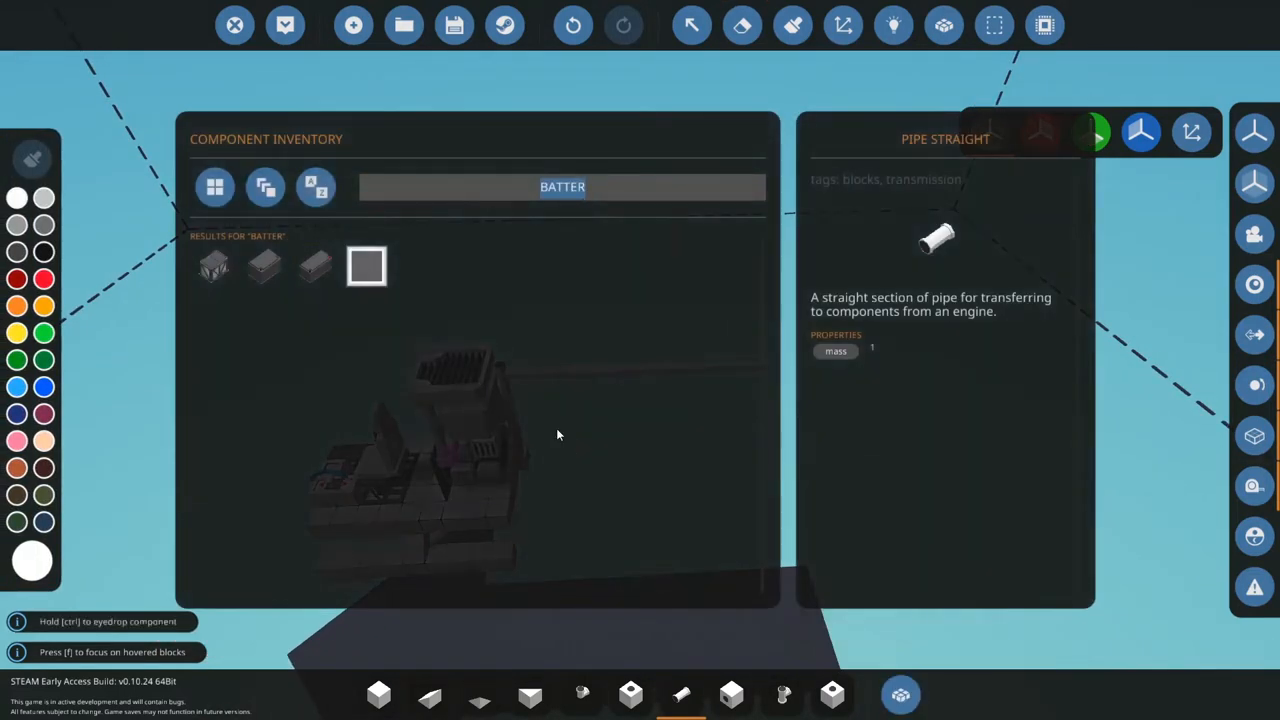
- Set the tail rotor's Blade Count to 4 and search the inventory for 'rot'
type("ro")
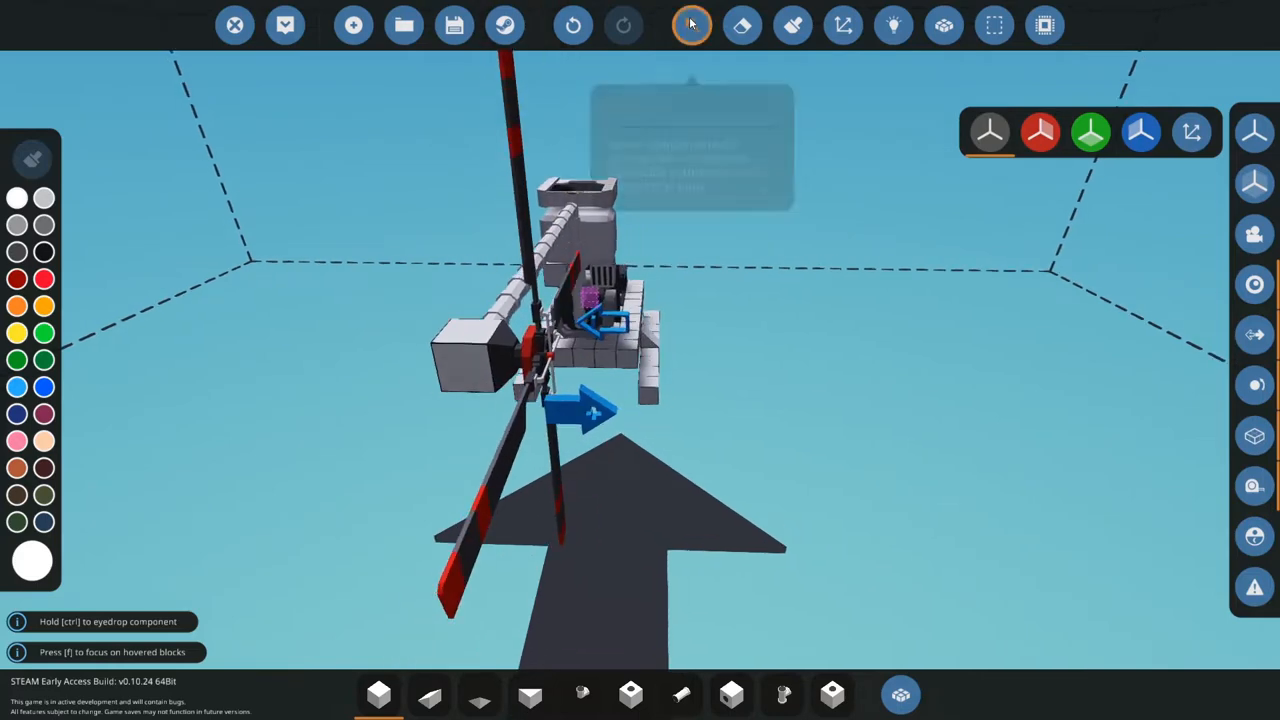
left_click(692, 24)
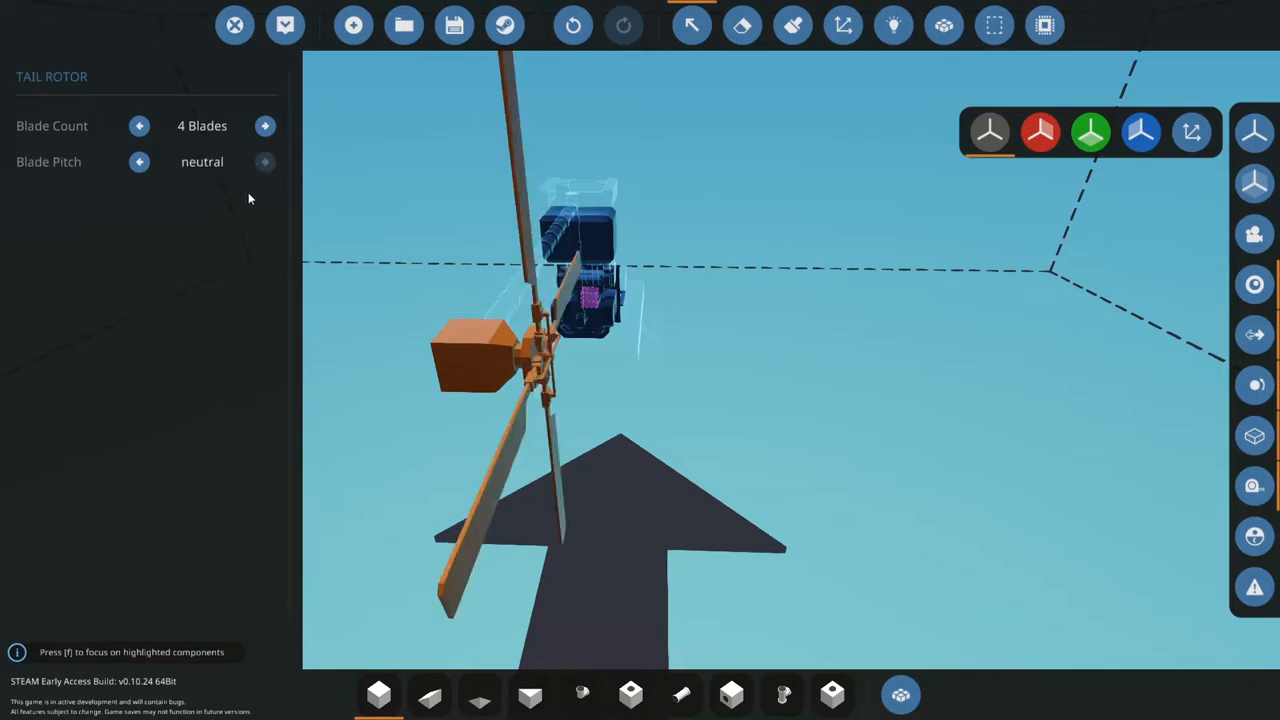
left_click(140, 124)
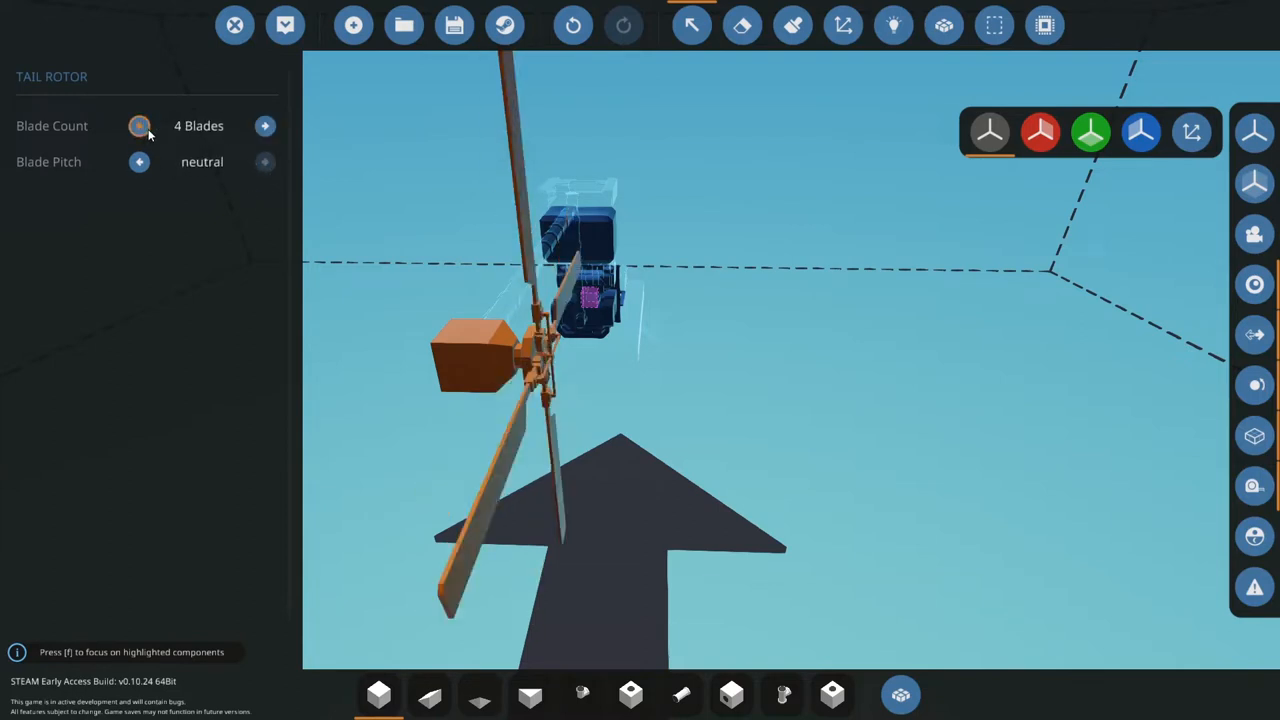
left_click(264, 124)
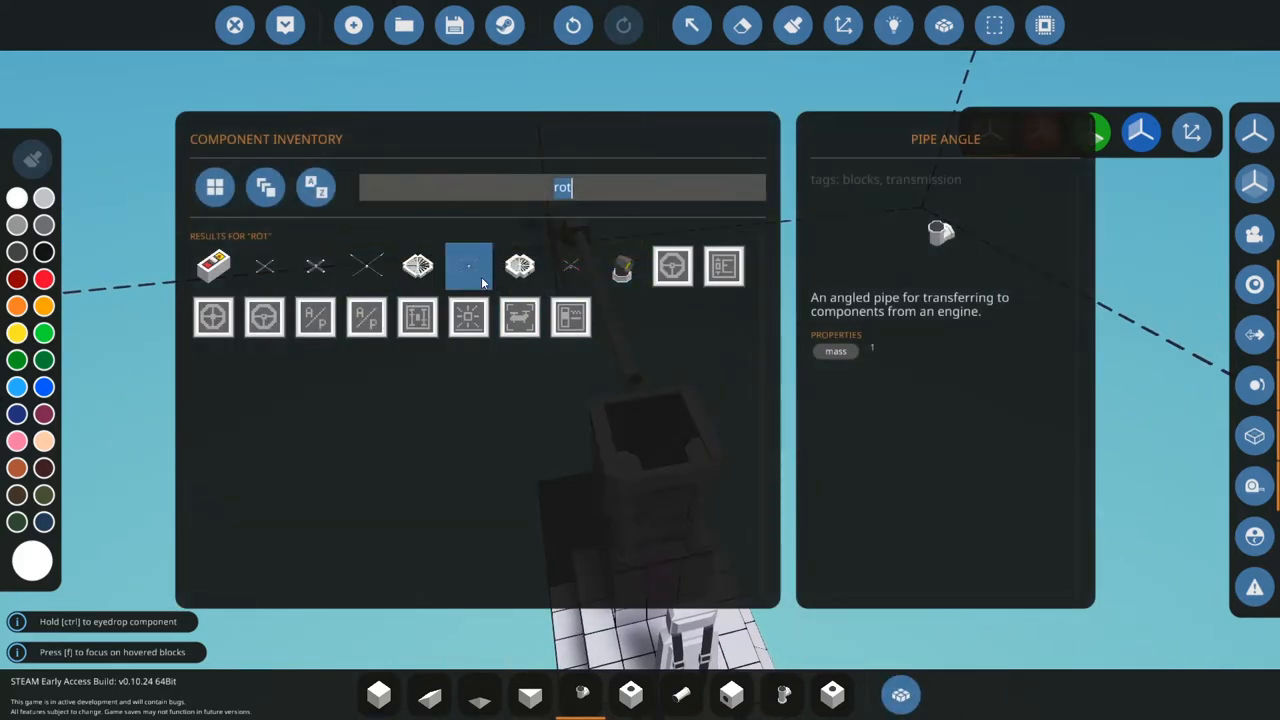
- Place a large four-blade main rotor atop the body above the engine housing
left_click(468, 264)
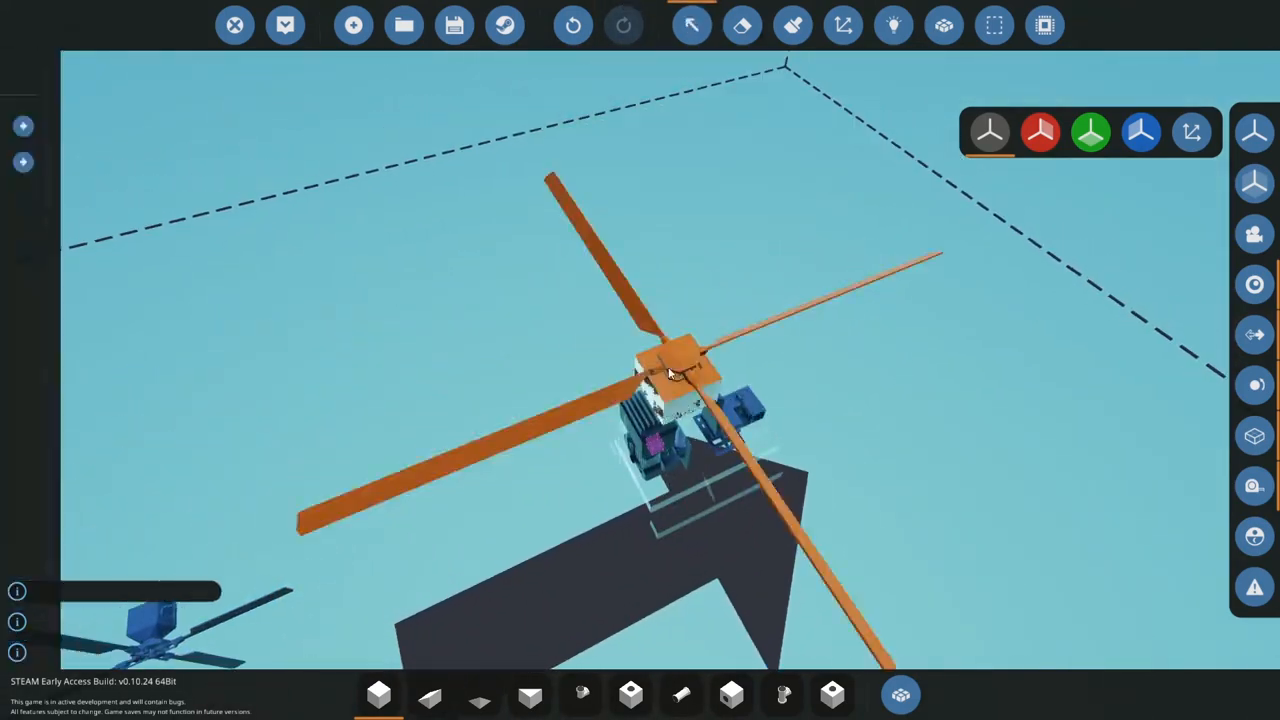
- Inspect the piping beside the engine housing, then return to the 'rot' inventory search
left_click(692, 24)
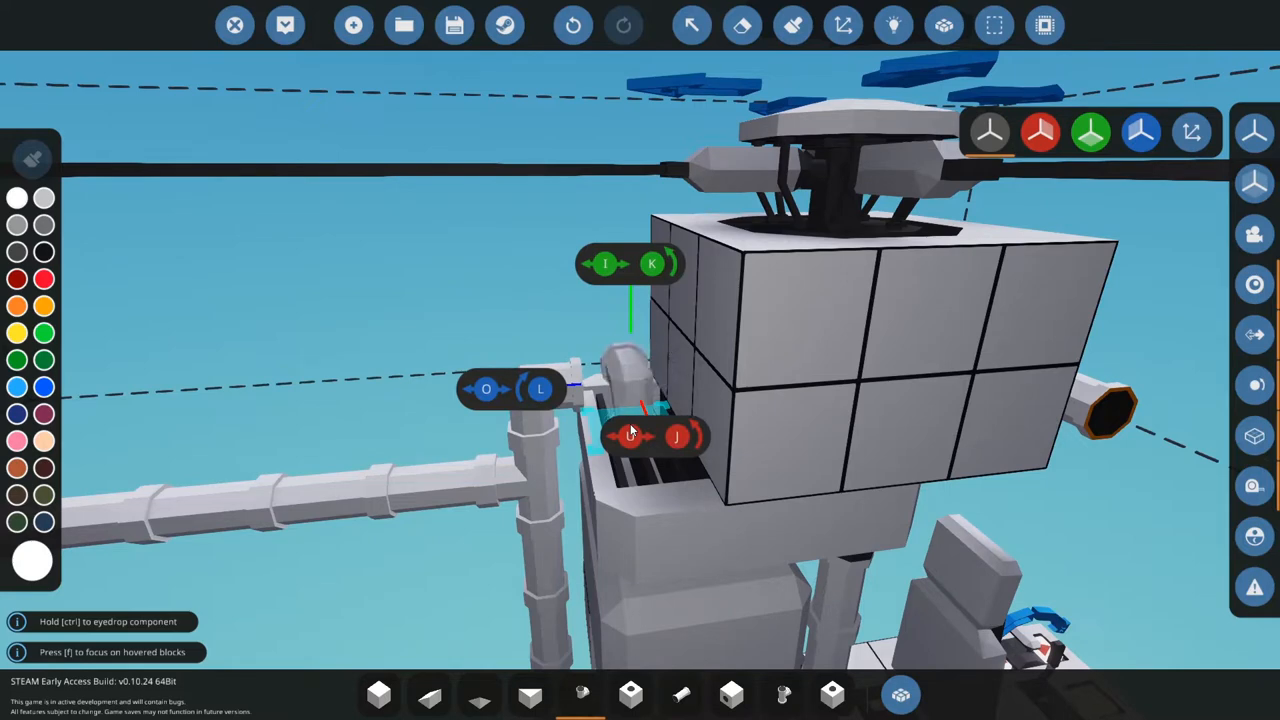
mouse_move(680, 694)
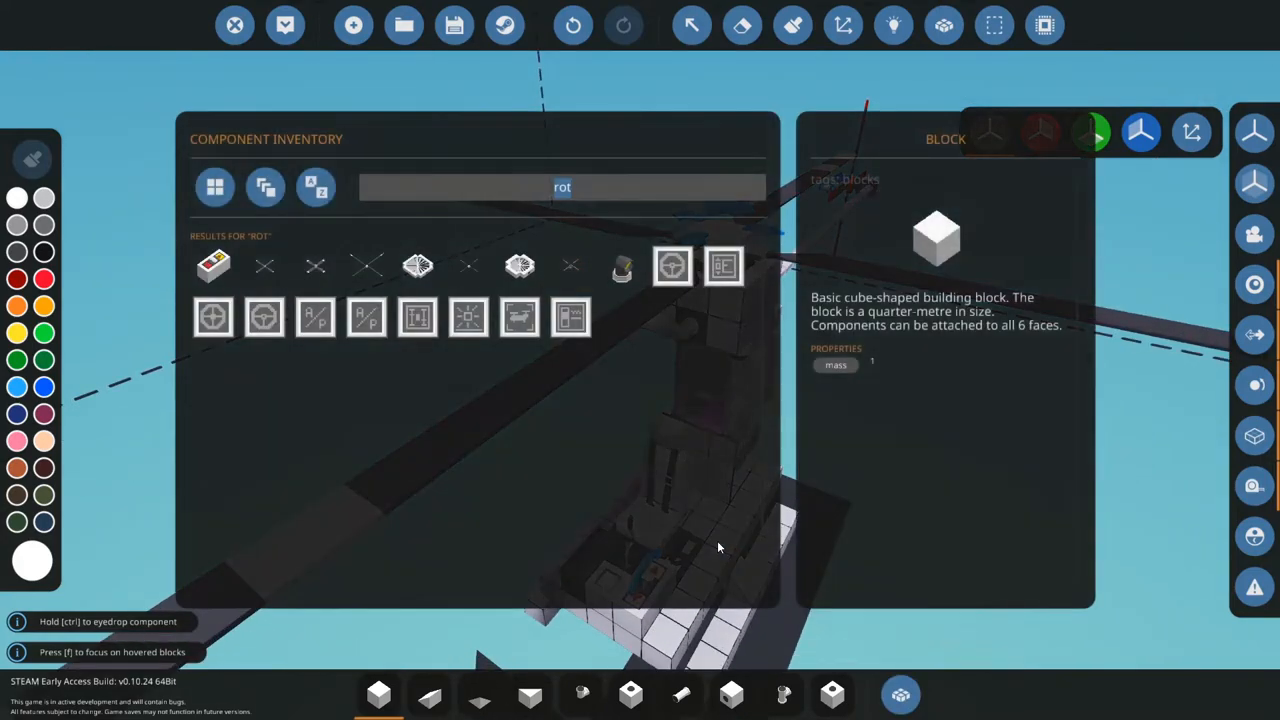
- Find the gyro component and place it on the frame near the lower blocks
type("gyro")
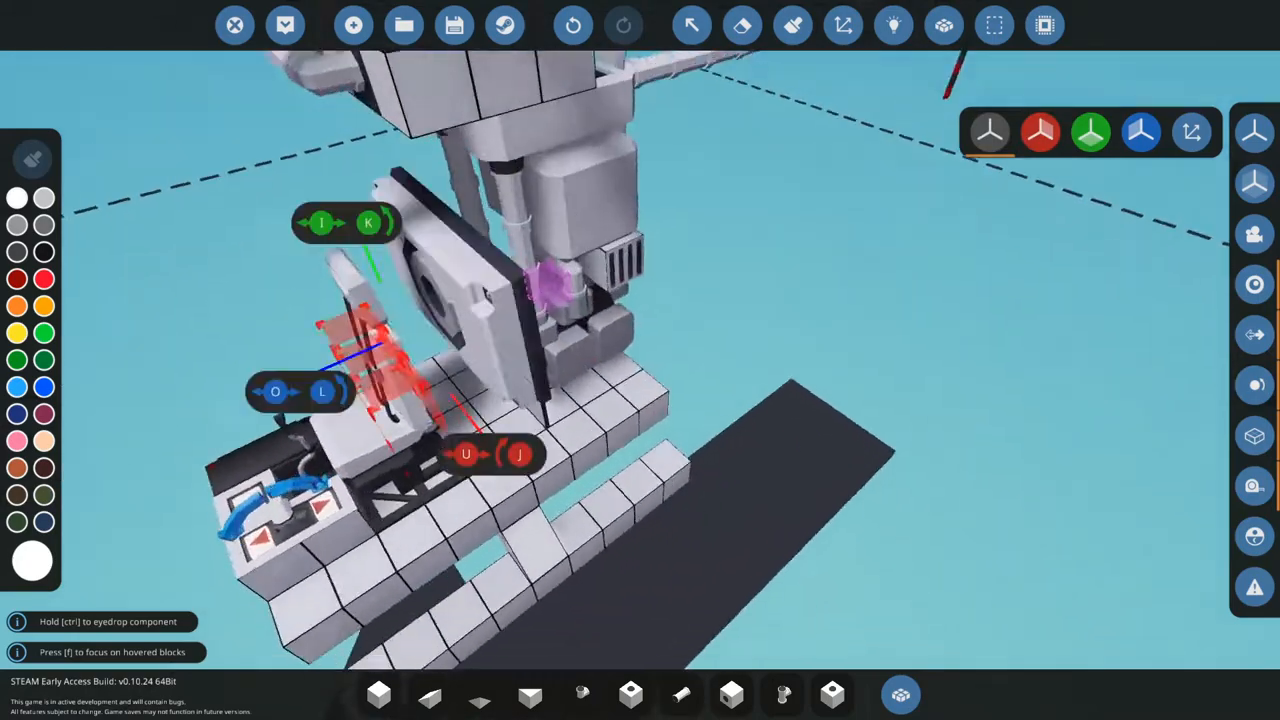
left_click(892, 24)
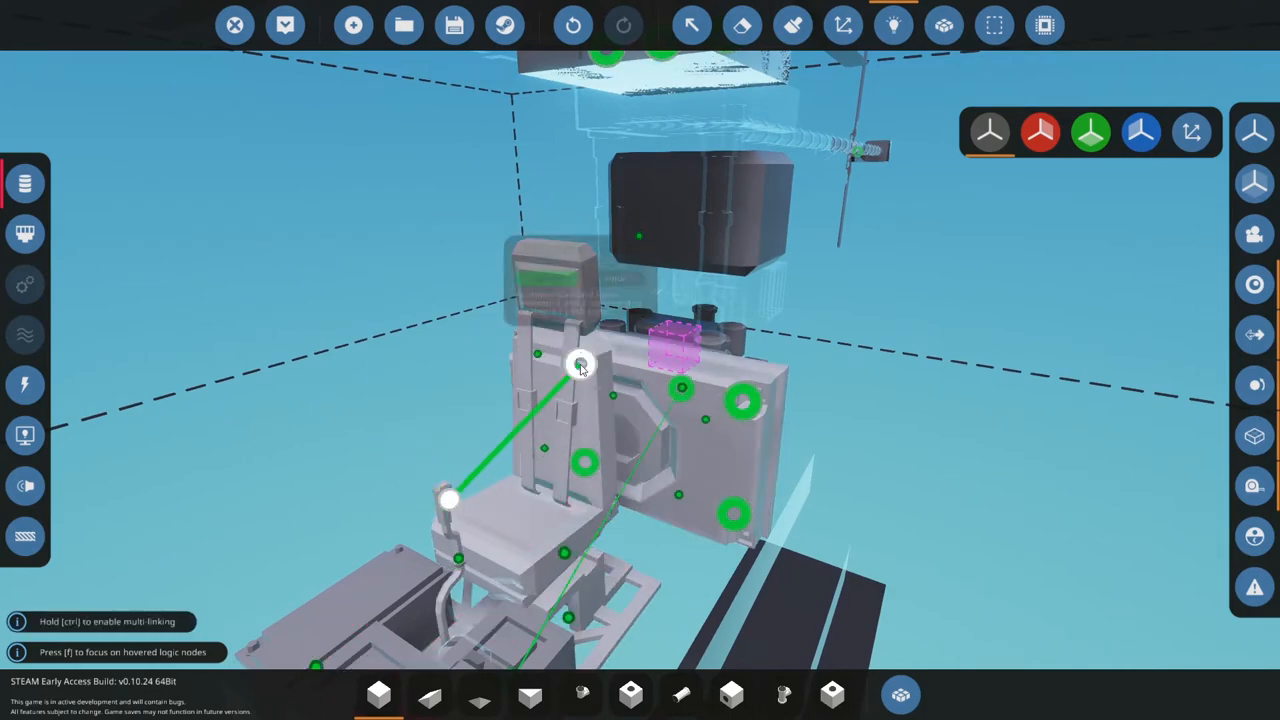
mouse_move(580, 364)
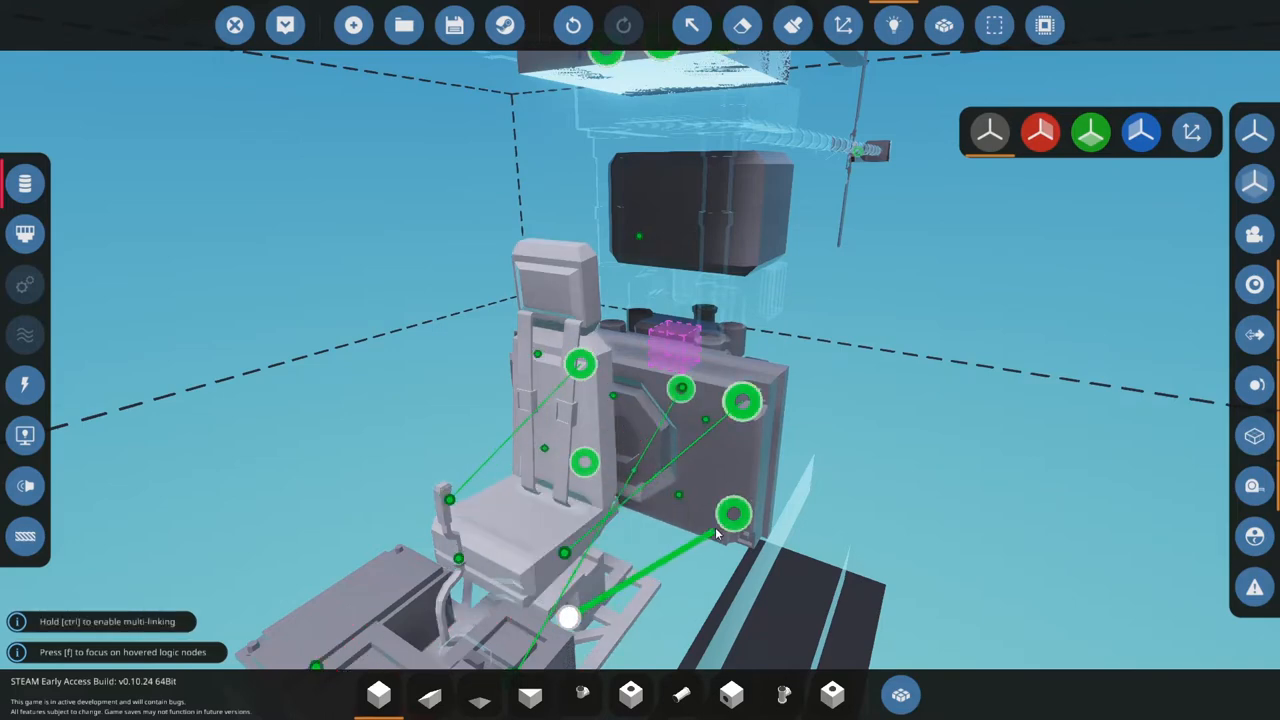
mouse_move(460, 560)
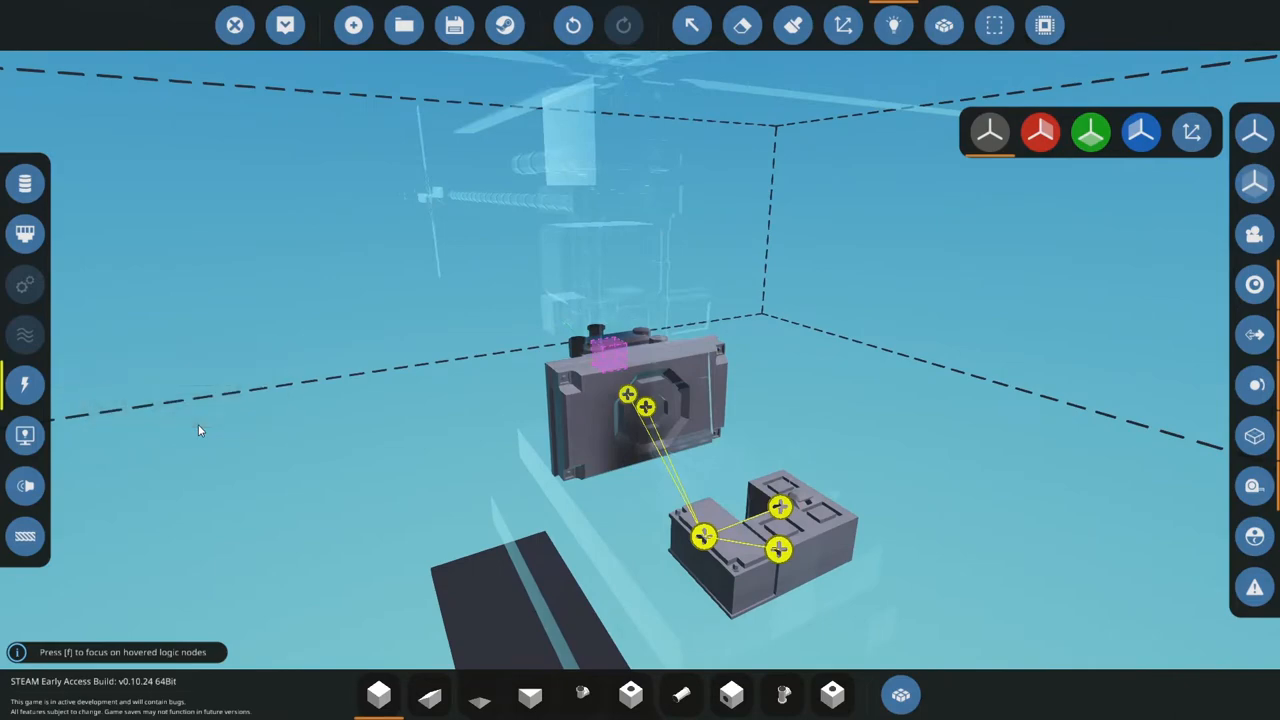
- Link the battery's yellow power node to the powered component in Electric logic mode
left_click(690, 24)
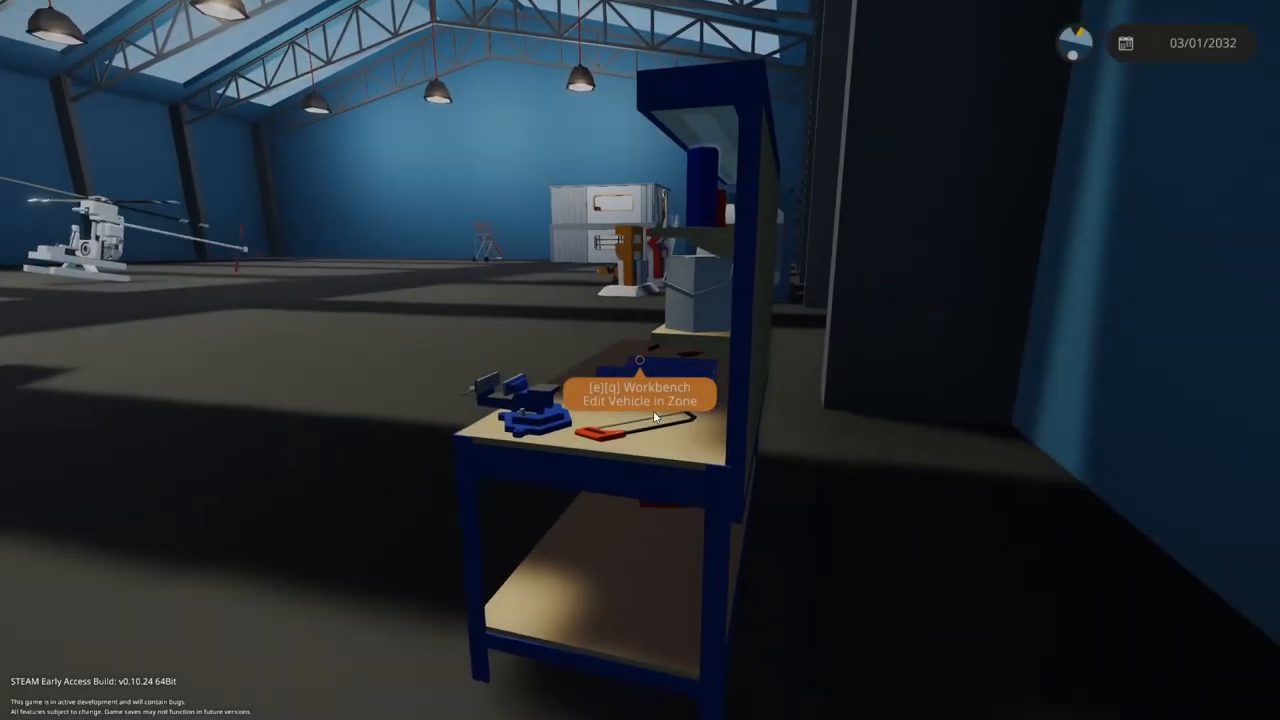
key("e")
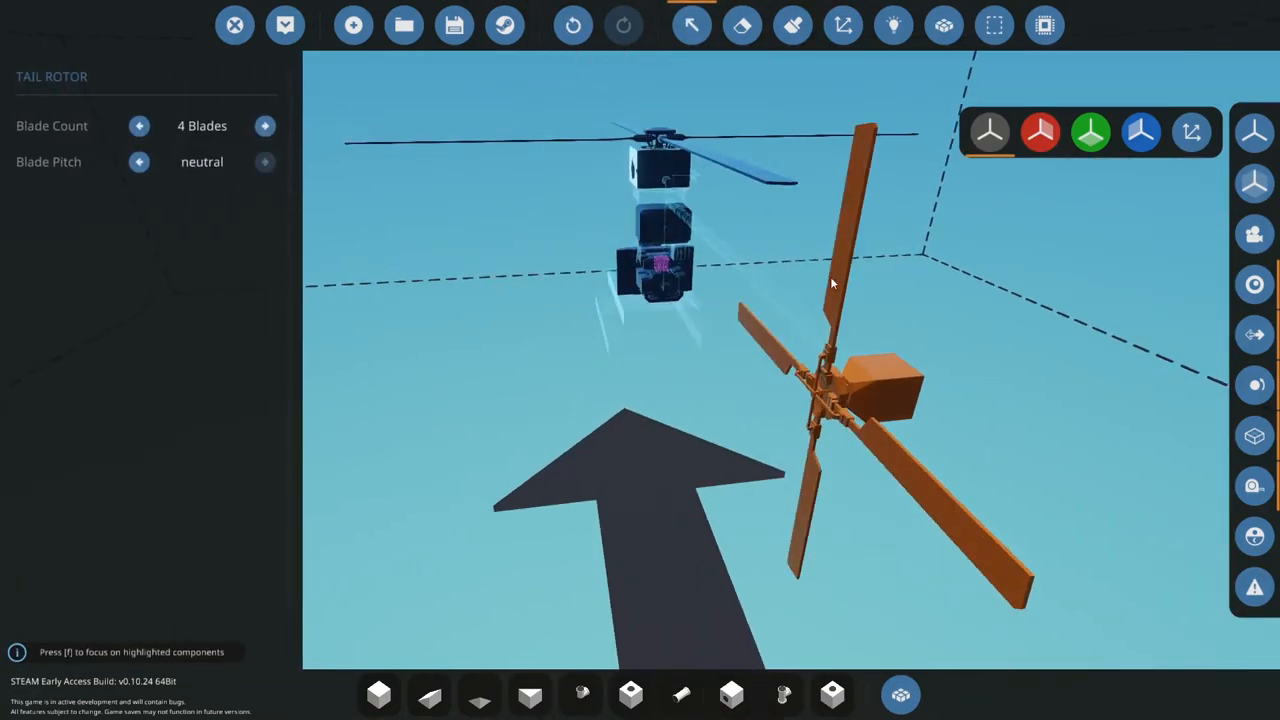
- Cut the tail rotor's Blade Count from 4 to 2, pitch left neutral
left_click(140, 124)
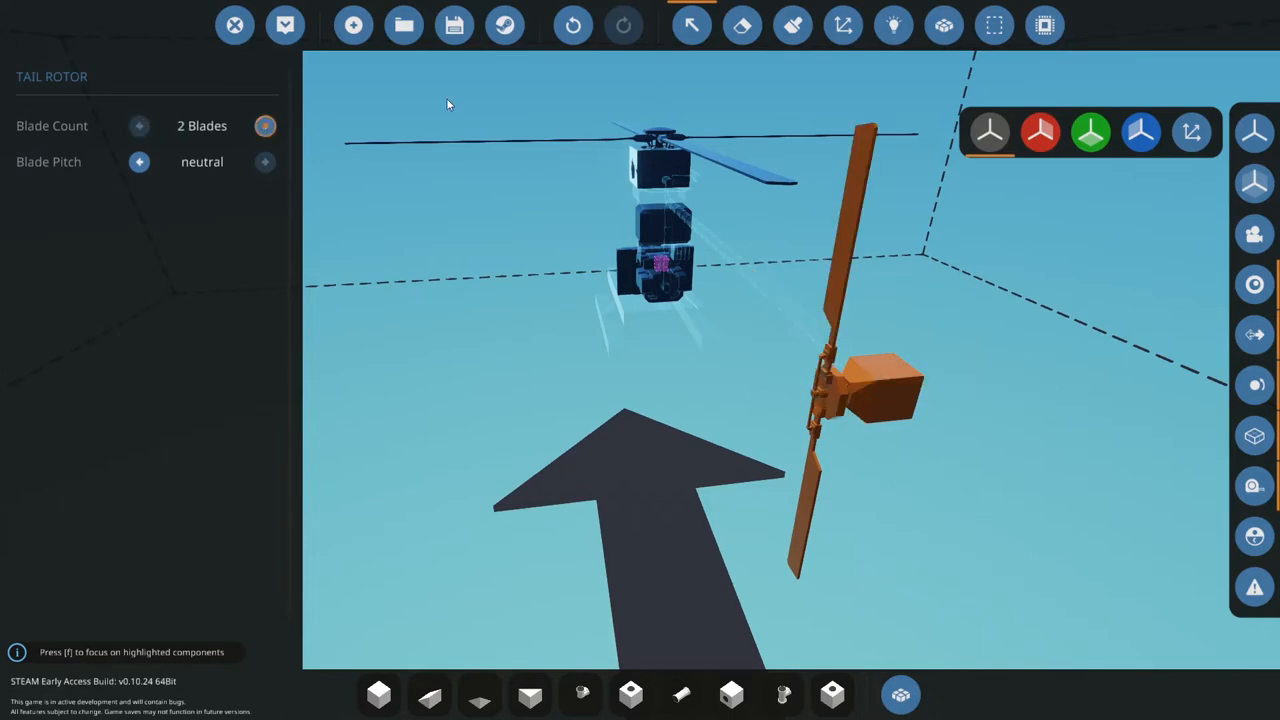